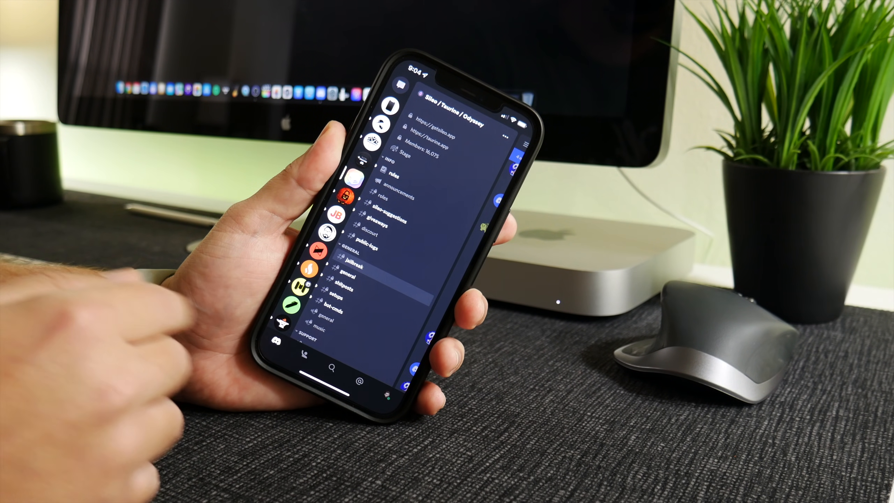
Enter the #announcements channel of the Sileo / Taurine / Odyssey server to read its posts.
{"action": "left_click", "coordinate": [402, 197]}
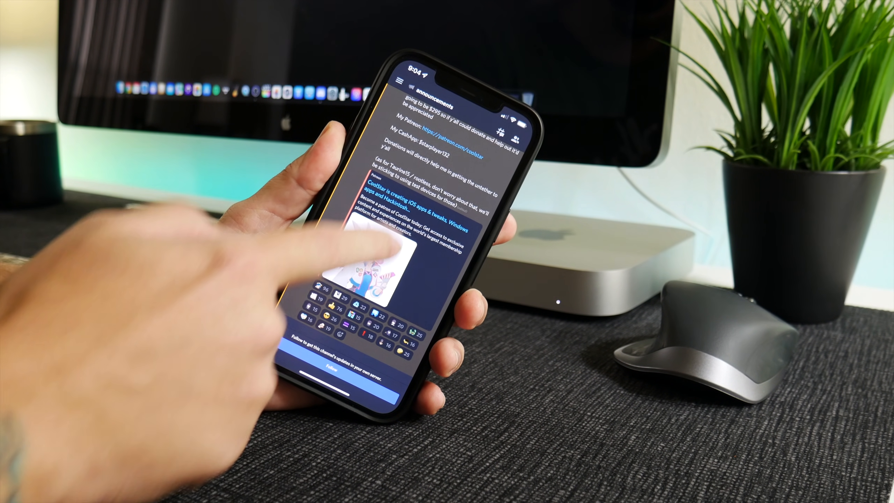